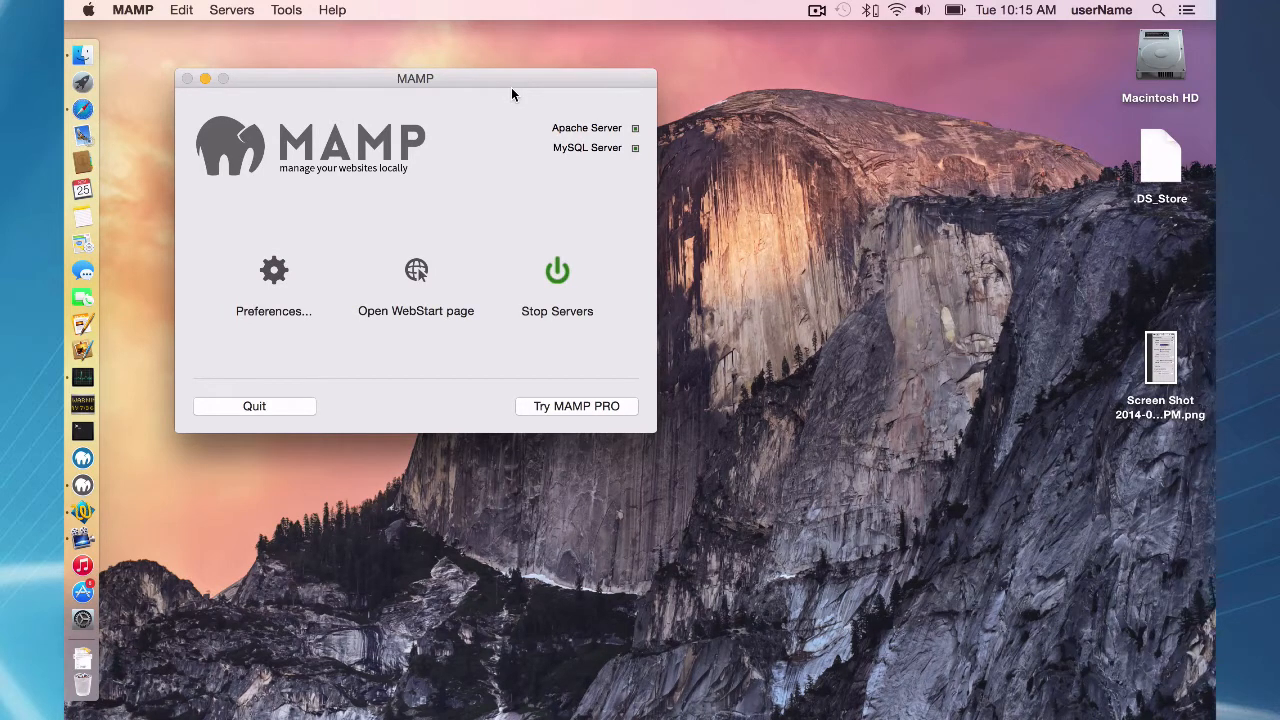
mouse_move(510, 84)
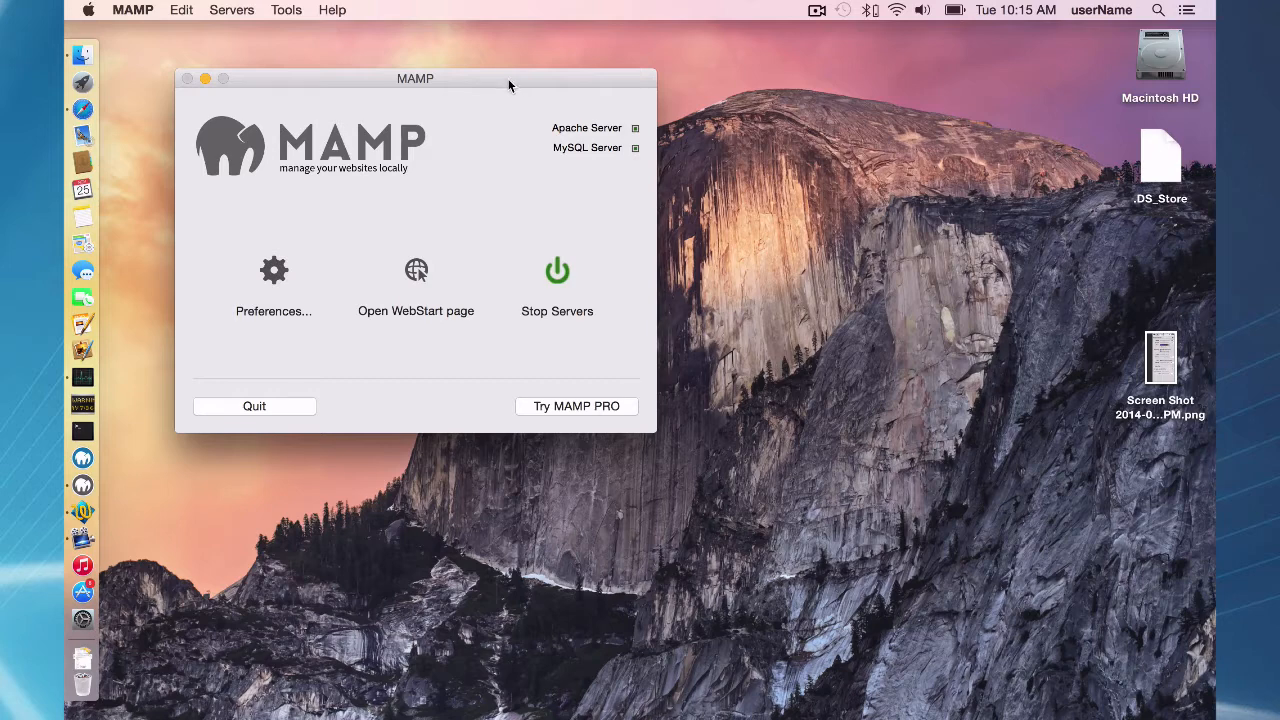
mouse_move(572, 132)
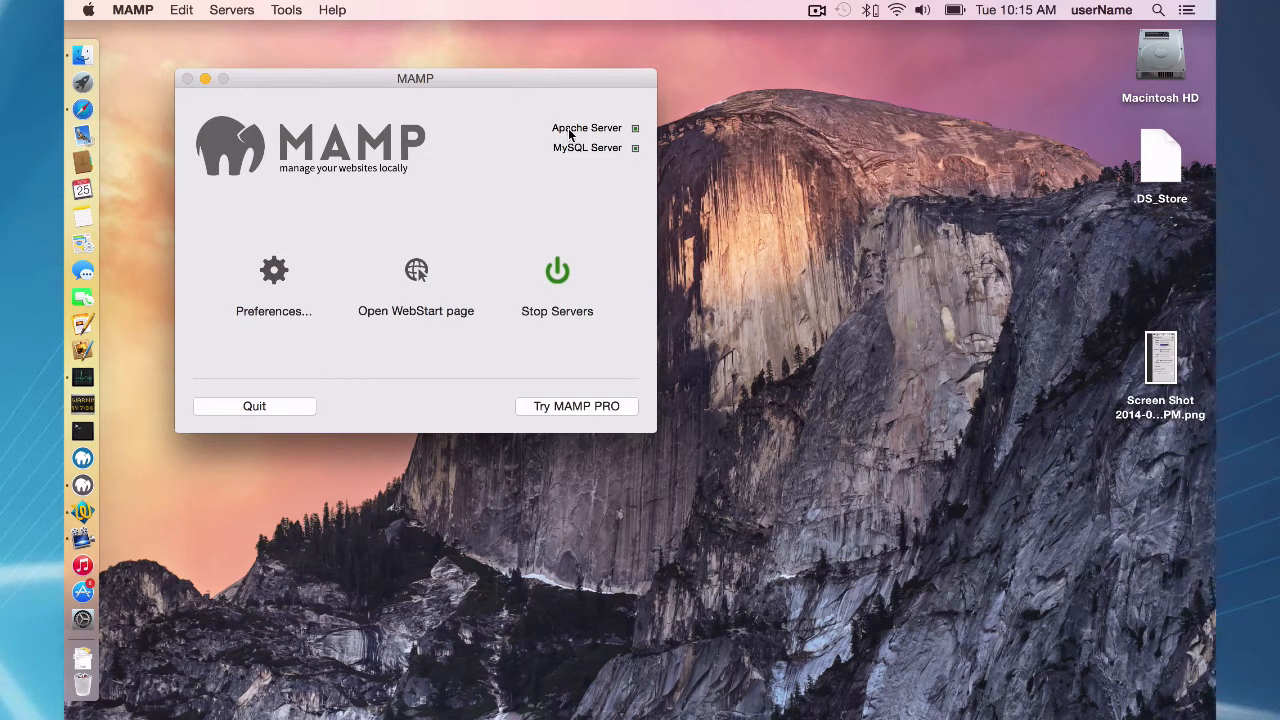
mouse_move(550, 194)
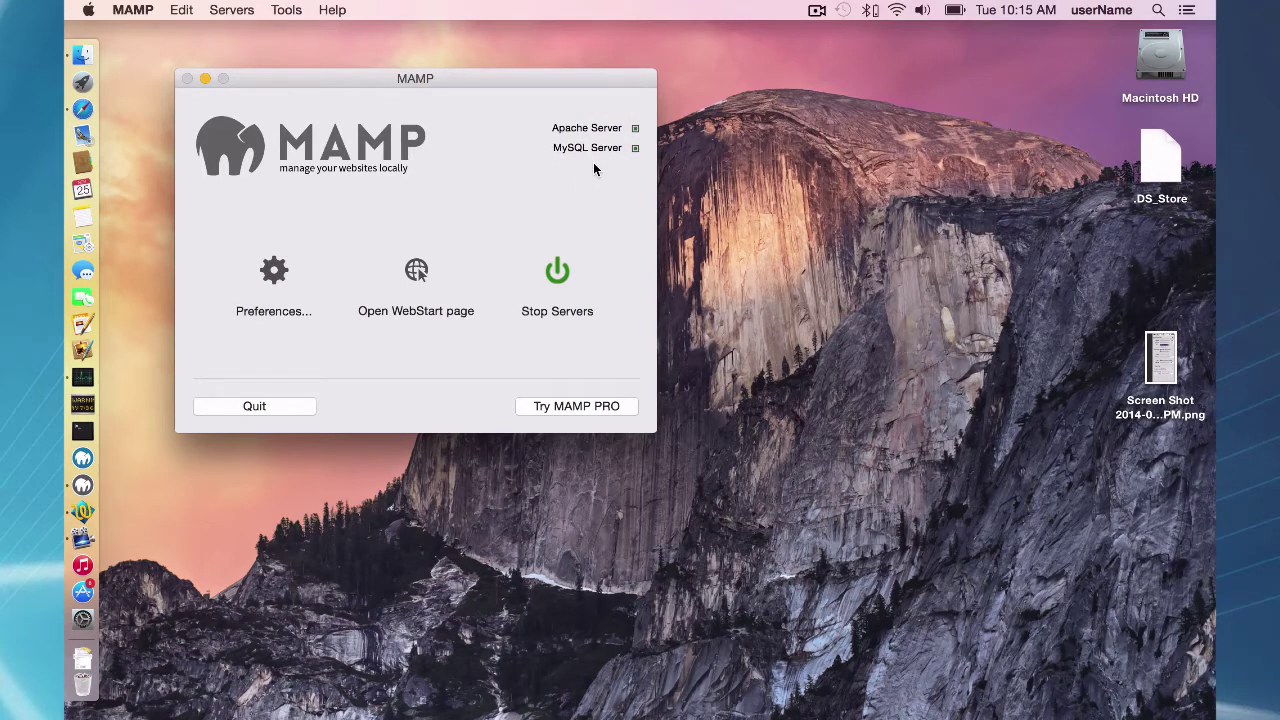
mouse_move(460, 80)
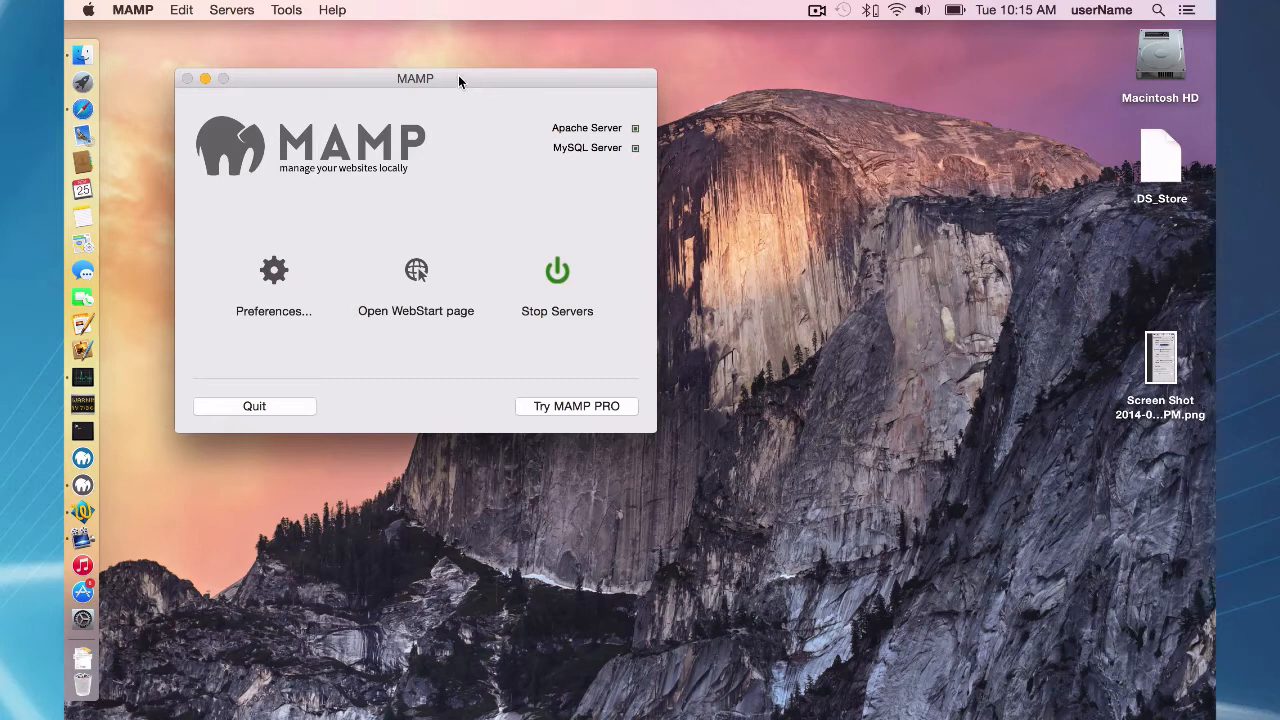
Step: Shift the MAMP window slightly down and right with Apache and MySQL still running
left_click_drag(416, 80, 460, 84)
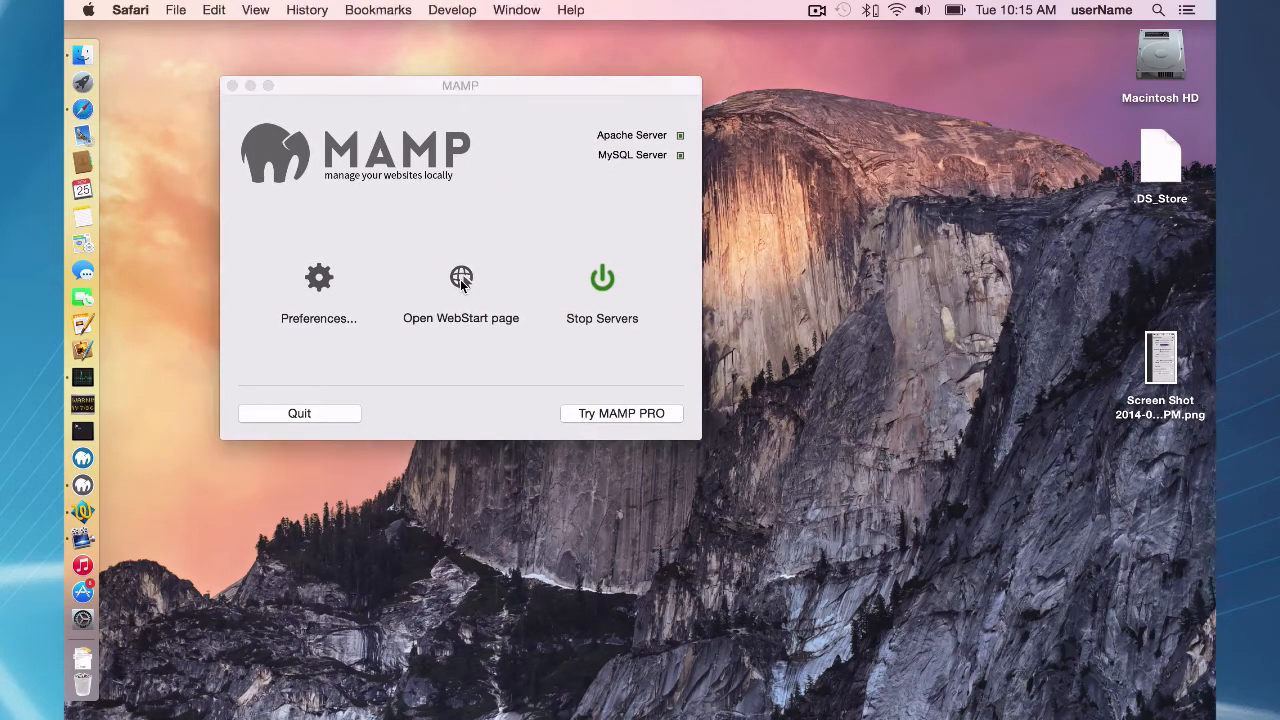
left_click(460, 278)
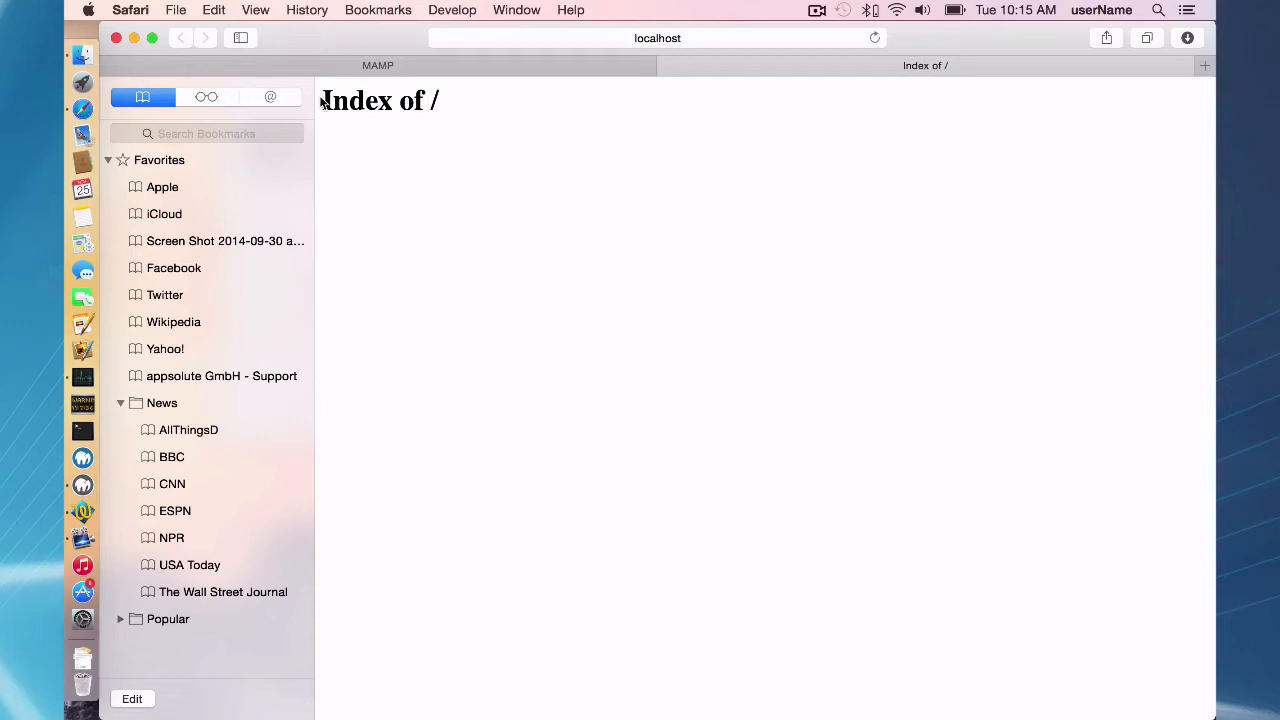
mouse_move(408, 118)
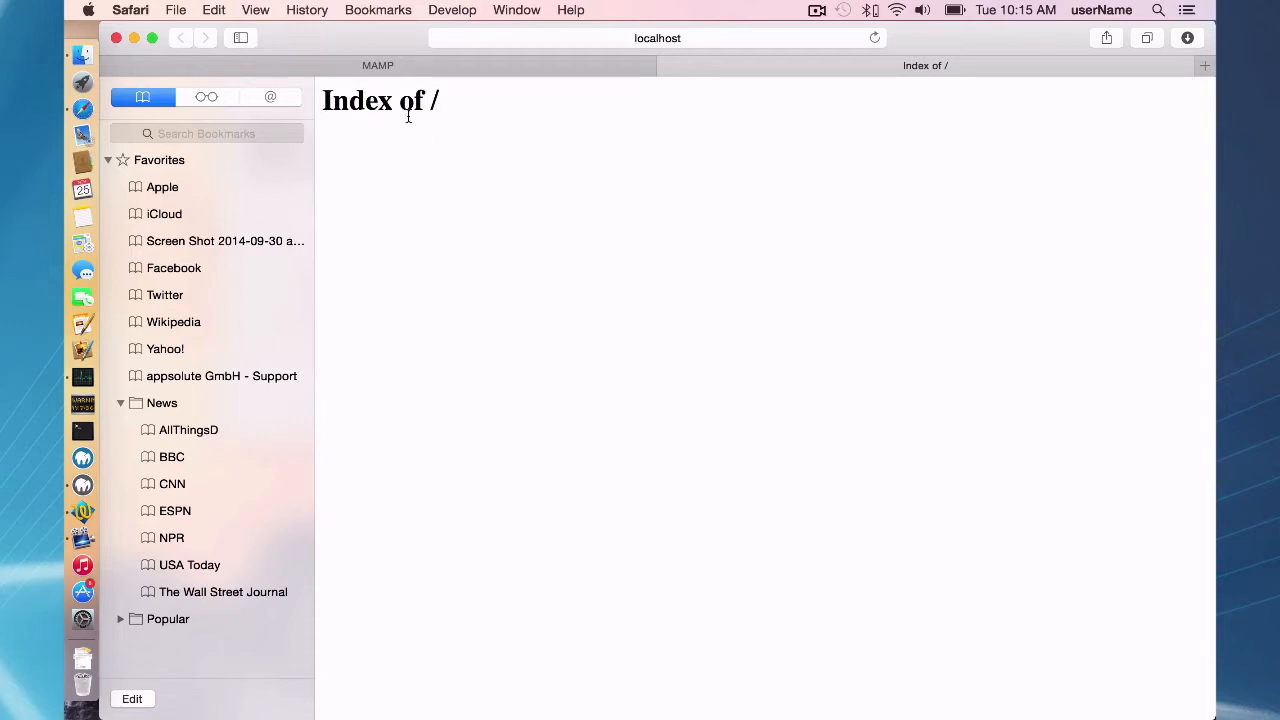
mouse_move(460, 128)
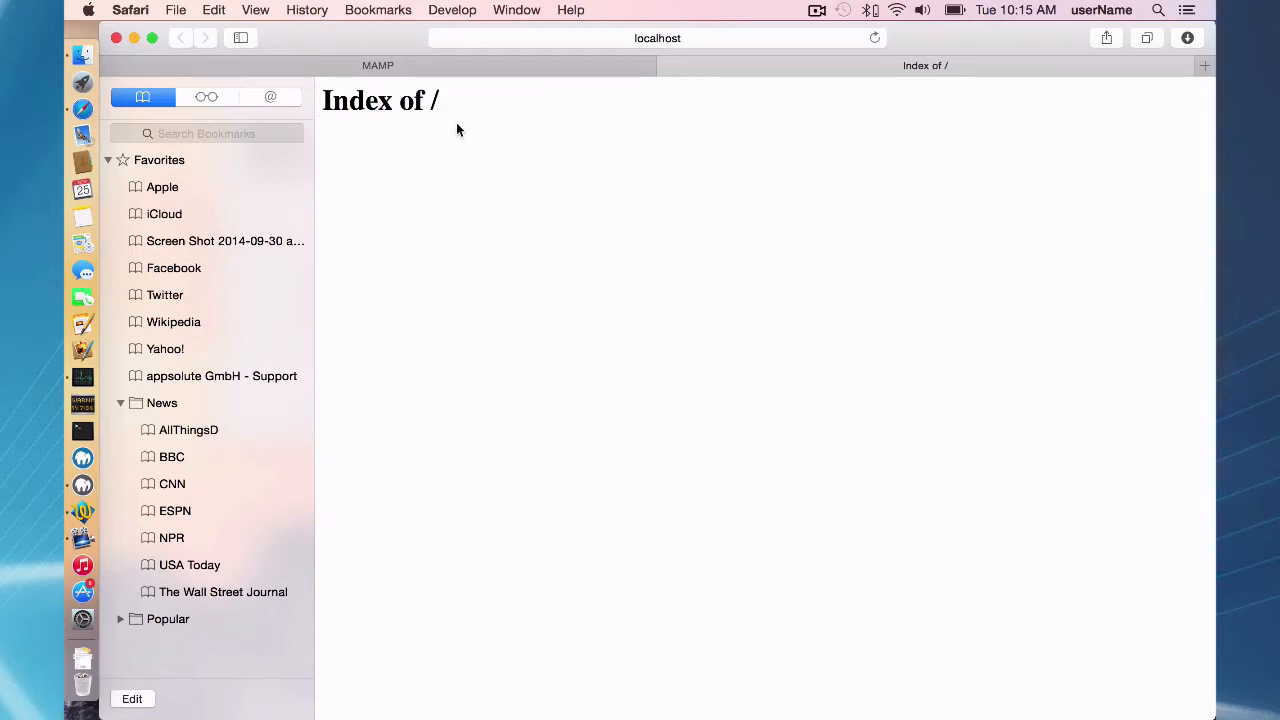
mouse_move(640, 136)
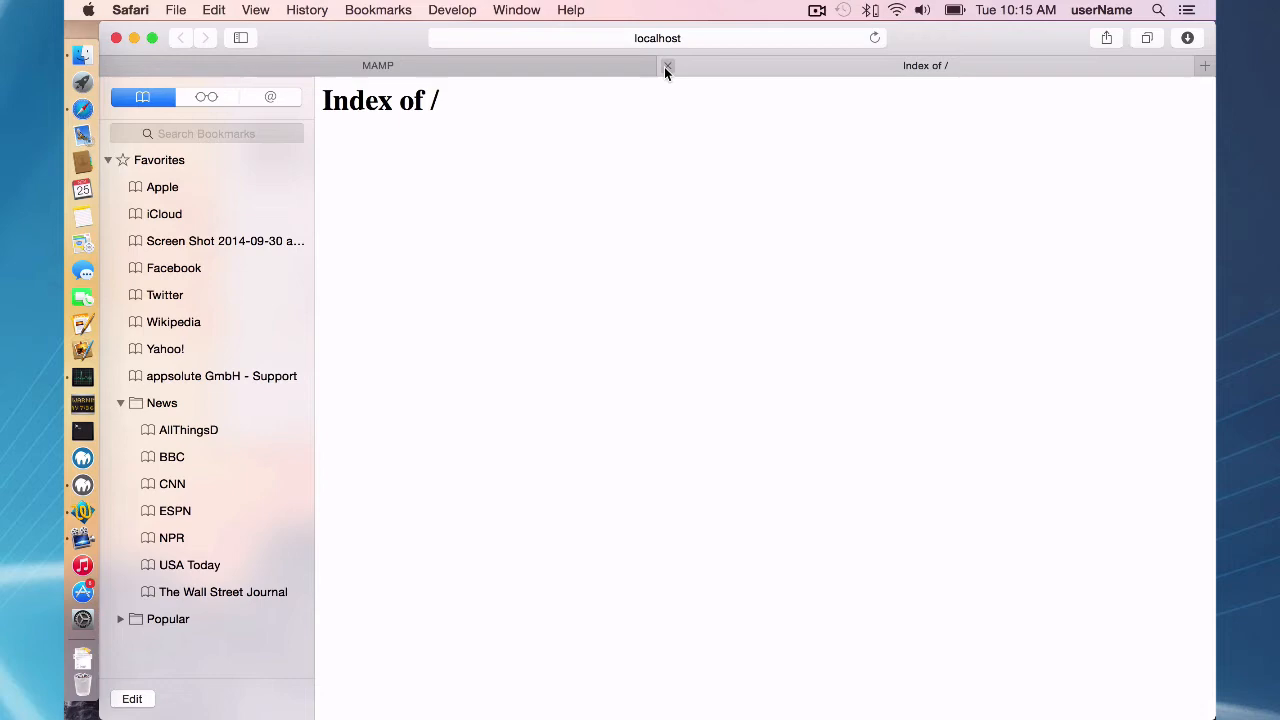
left_click(666, 64)
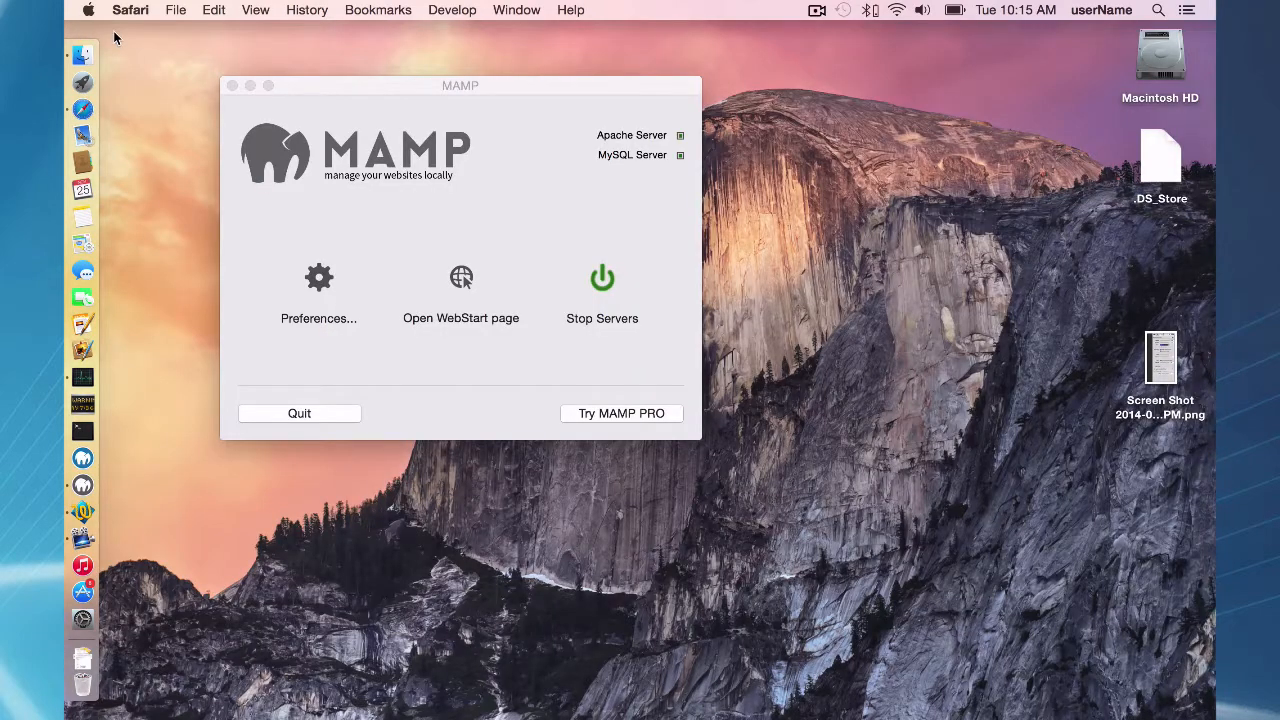
mouse_move(82, 512)
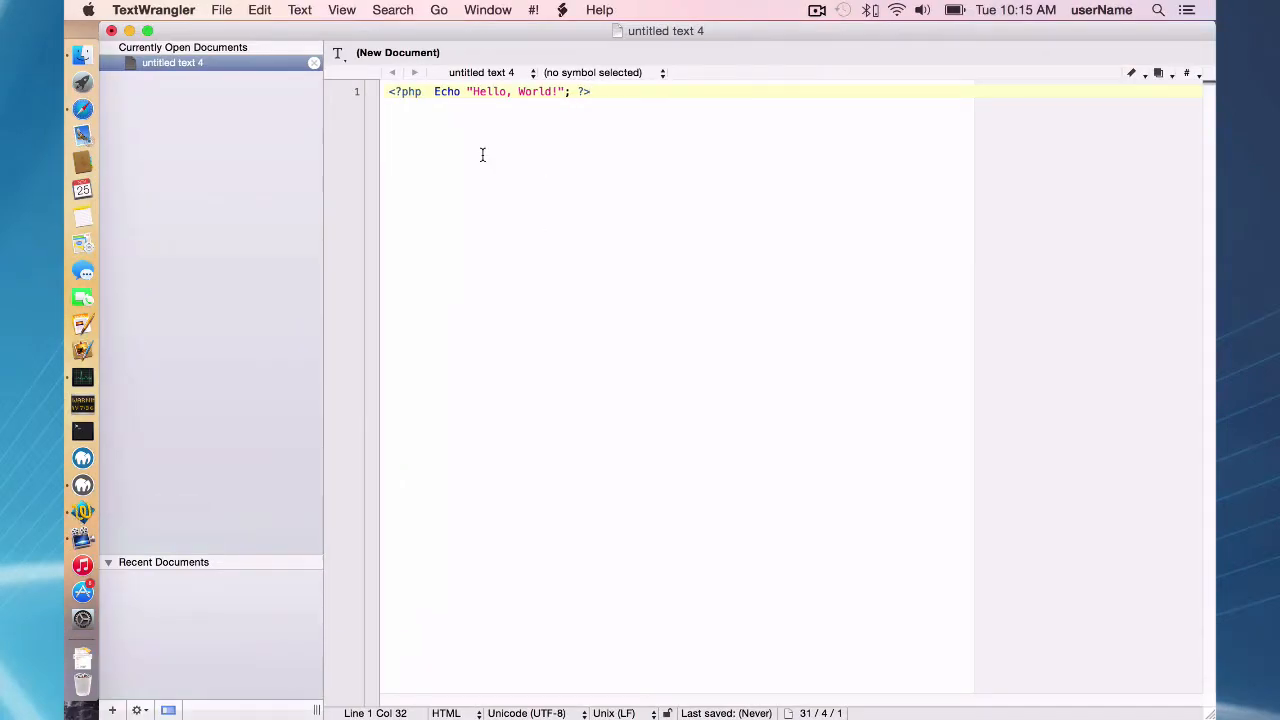
mouse_move(436, 140)
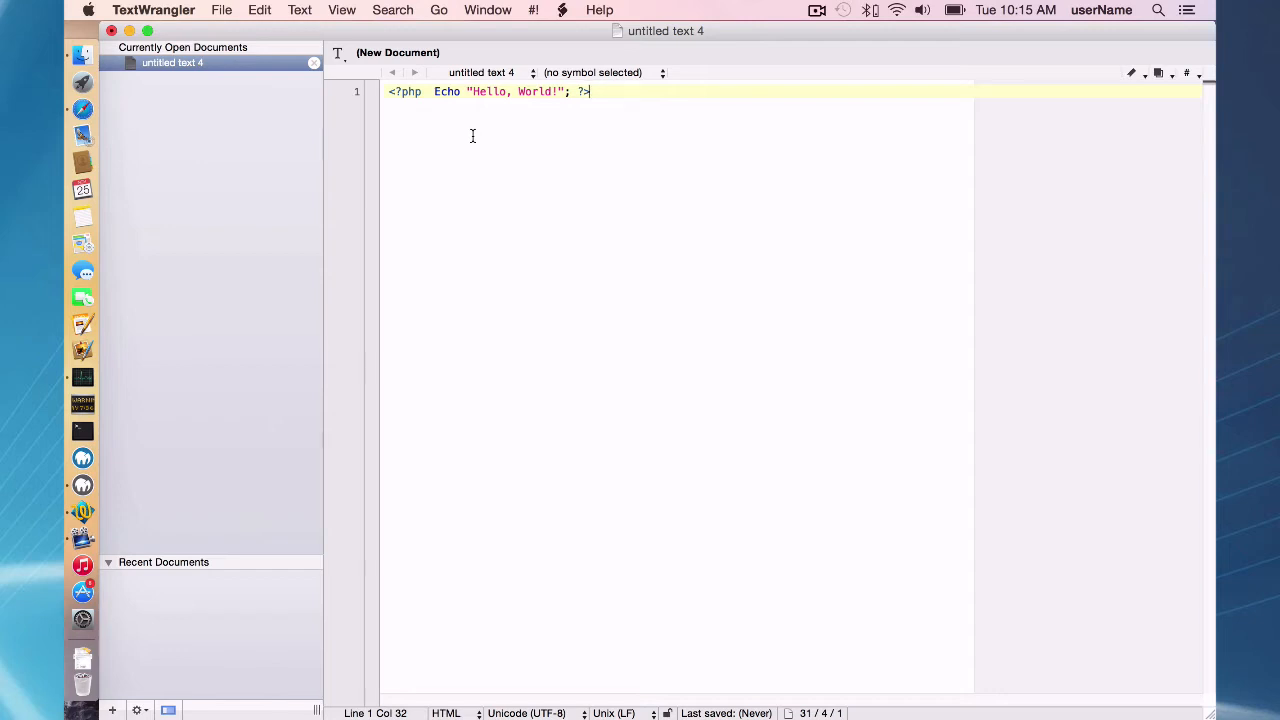
Step: Bring up the Save dialog for the untitled document with the Hello, World! echo line
key("cmd+s")
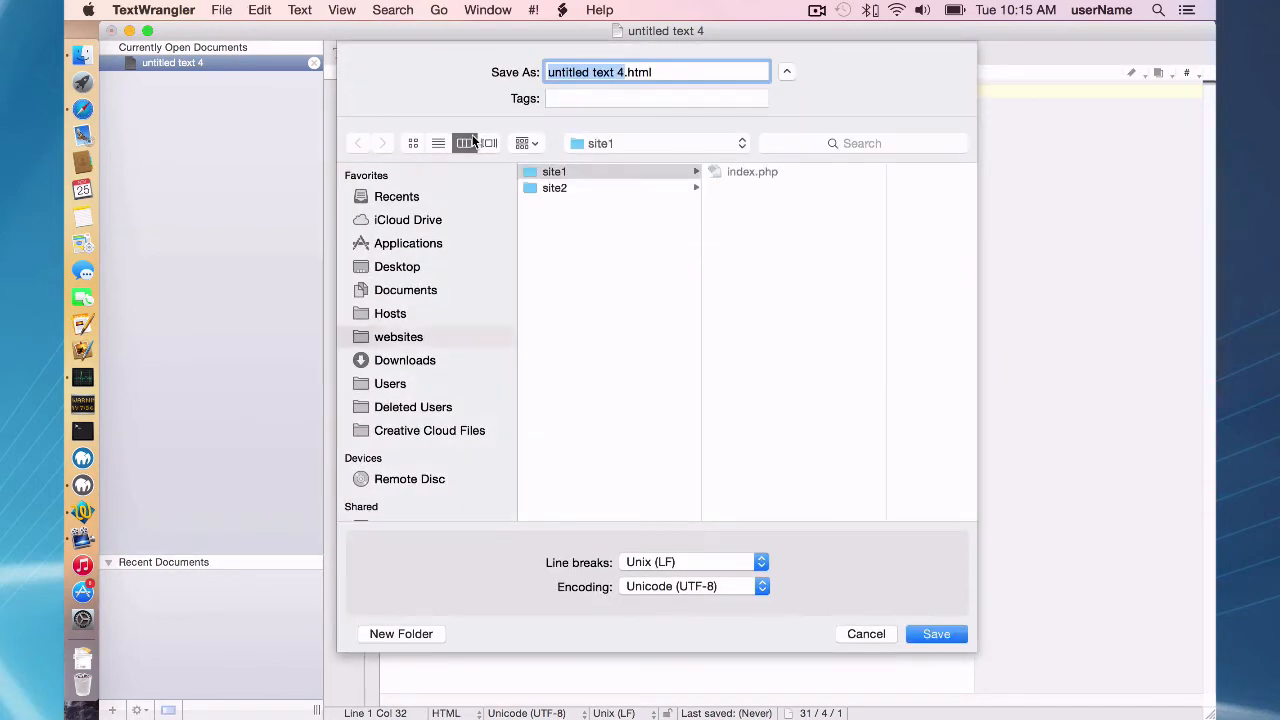
Step: Point the save location to Applications > MAMP > htdocs and name the file index.php
left_click(408, 244)
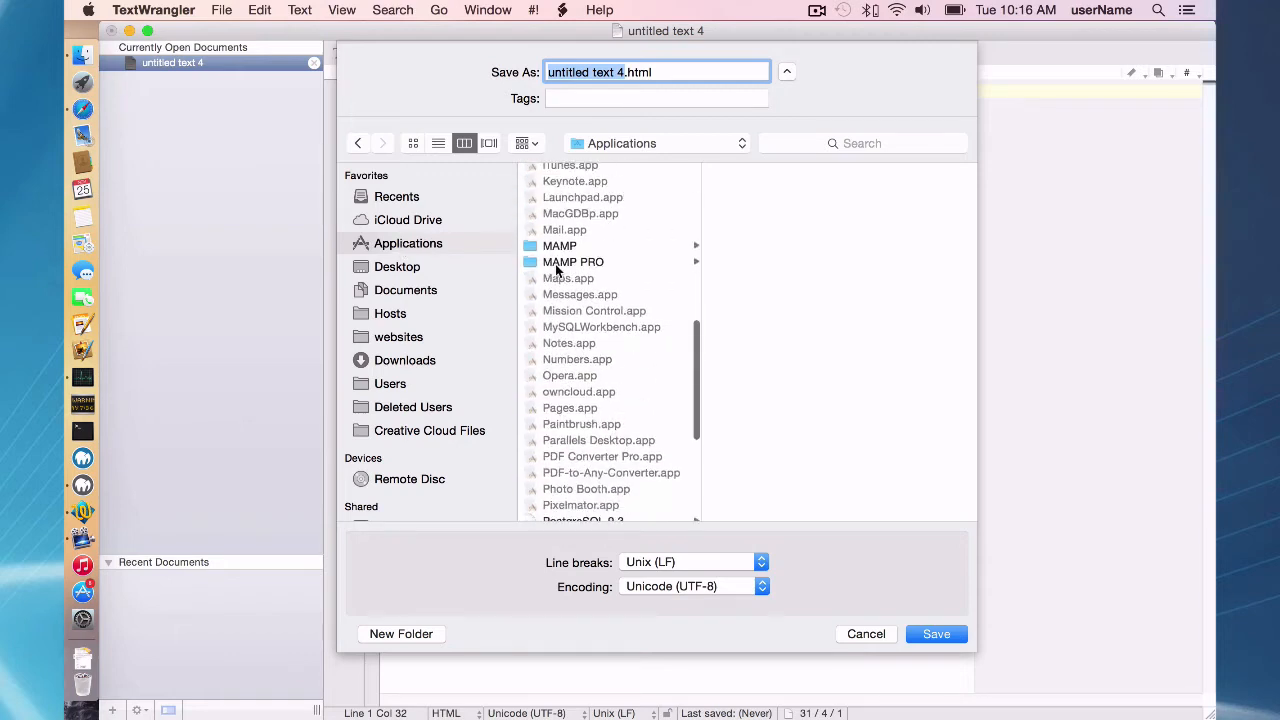
left_click(560, 244)
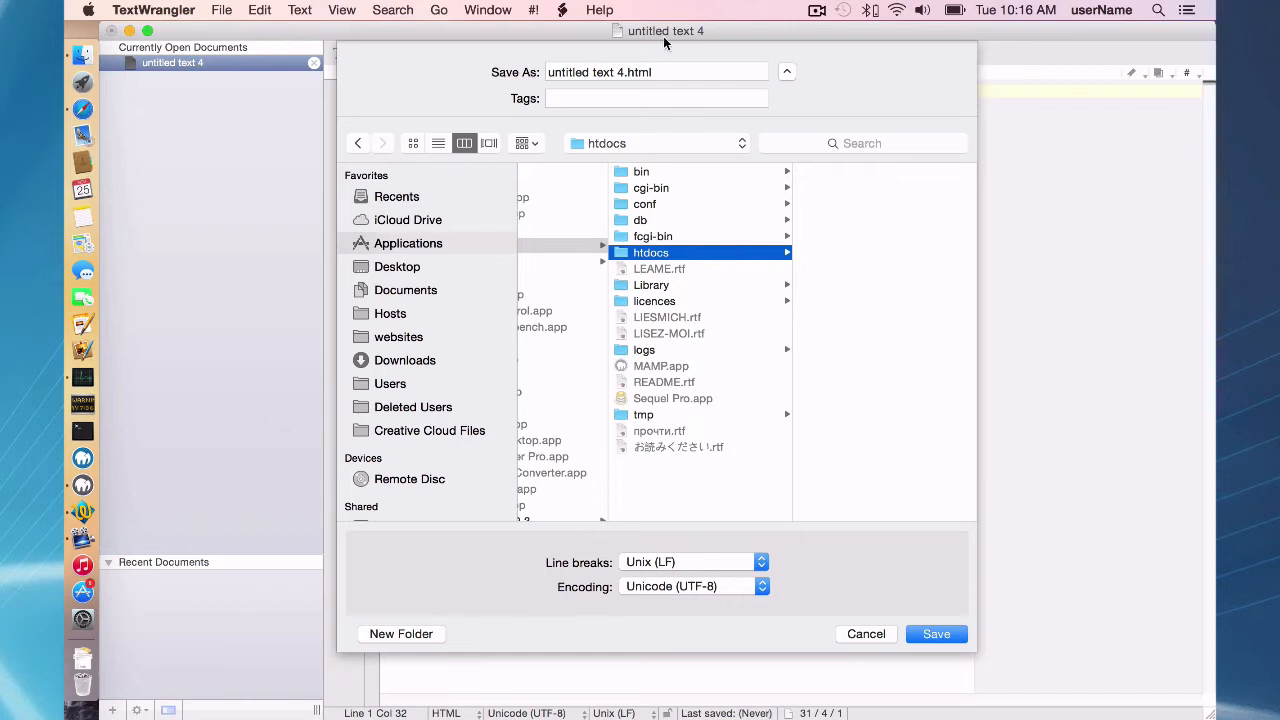
left_click(656, 72)
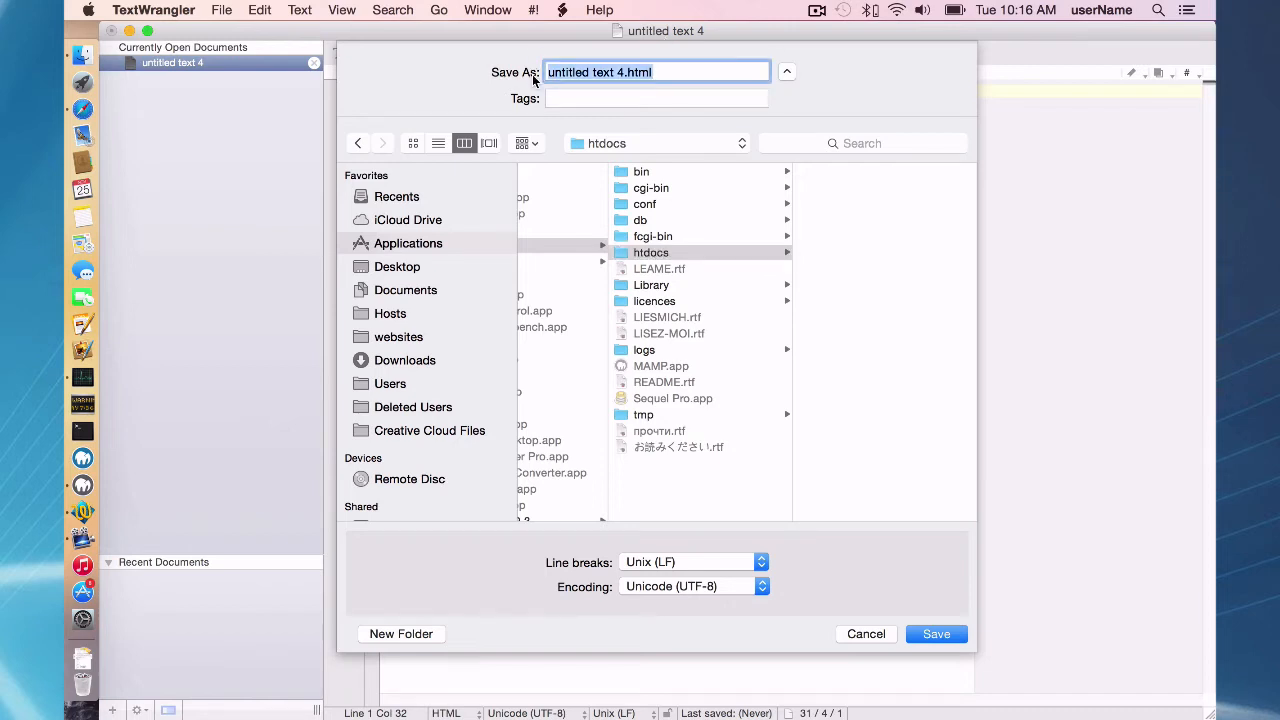
type("index.")
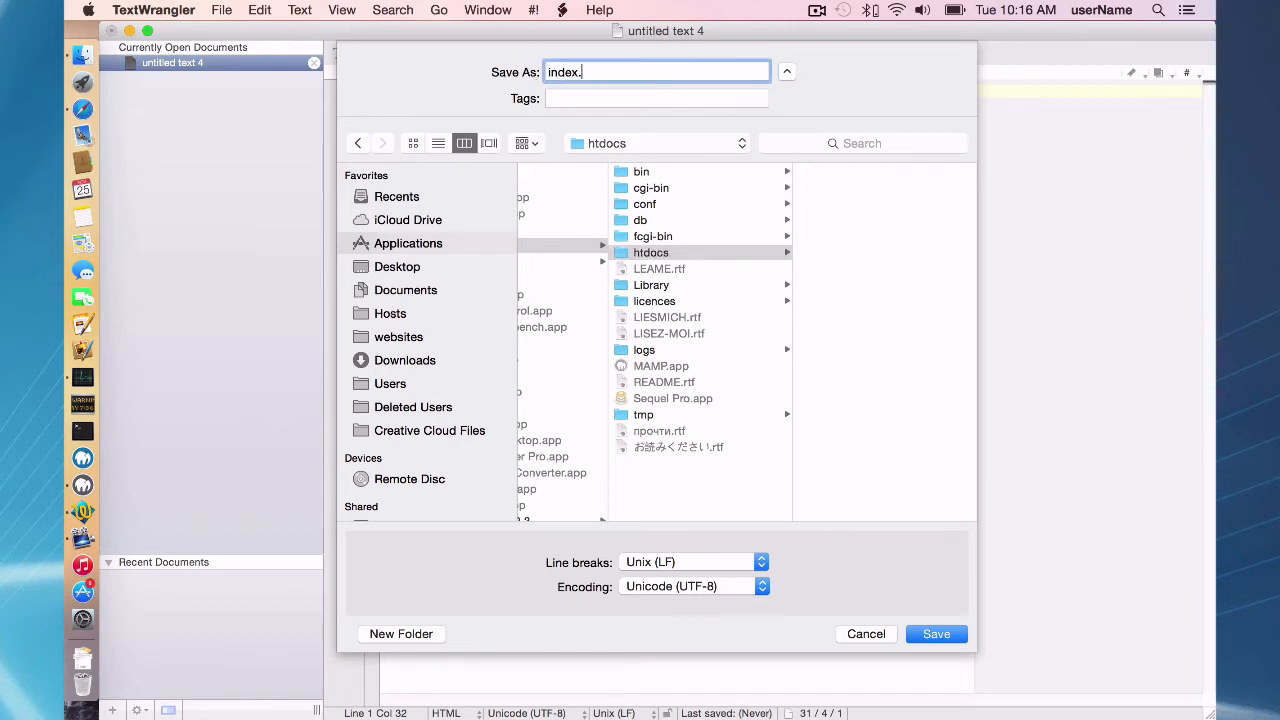
type("php")
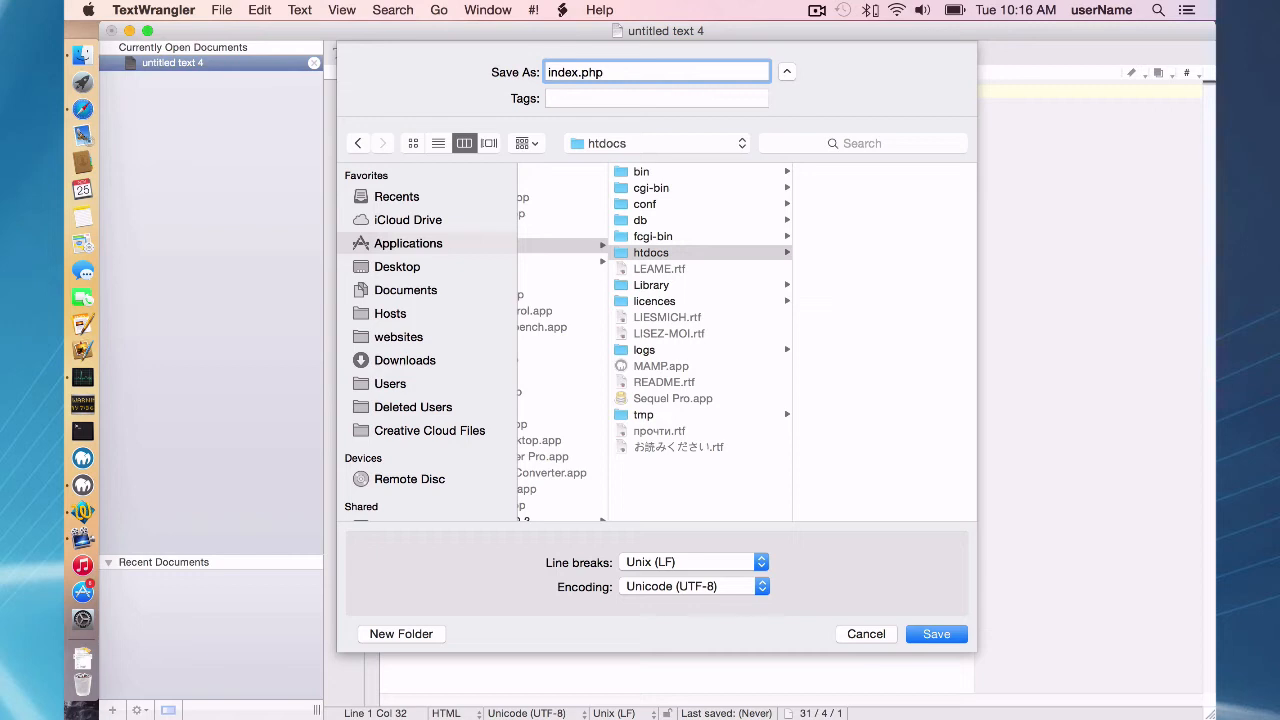
mouse_move(636, 128)
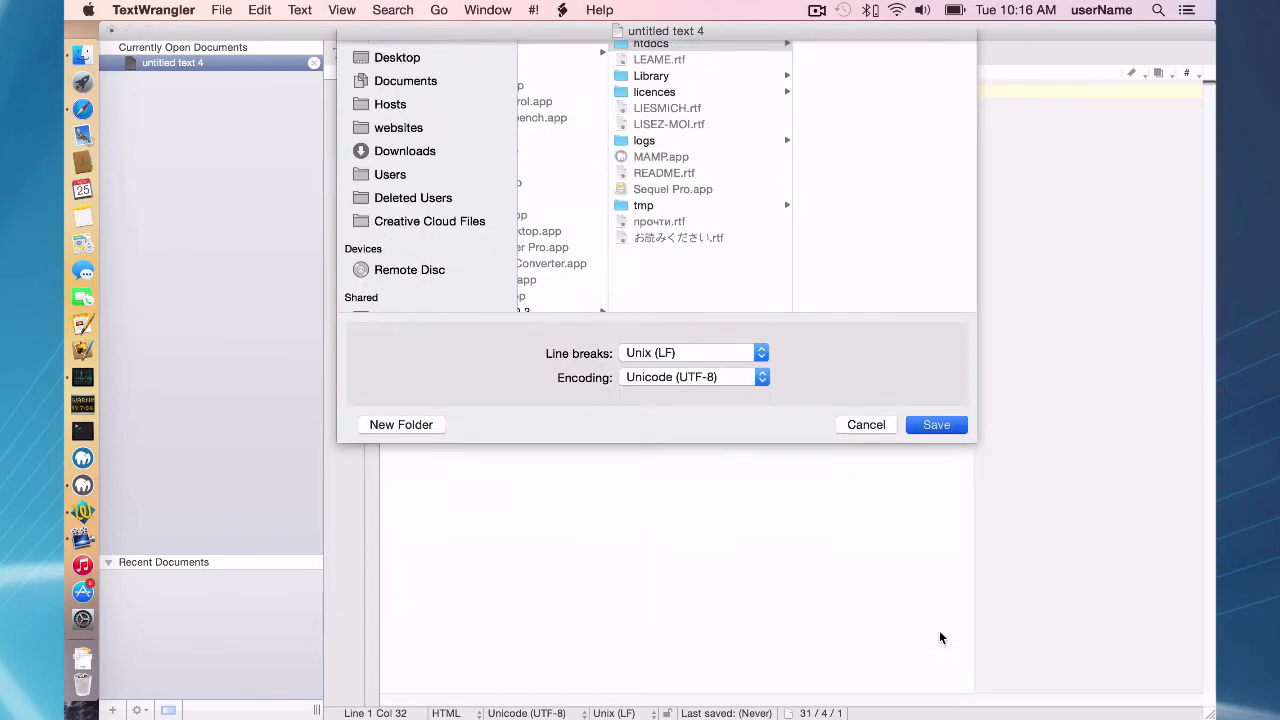
Step: Confirm saving index.php to htdocs, then launch MAMP's WebStart welcome page in Safari
left_click(936, 424)
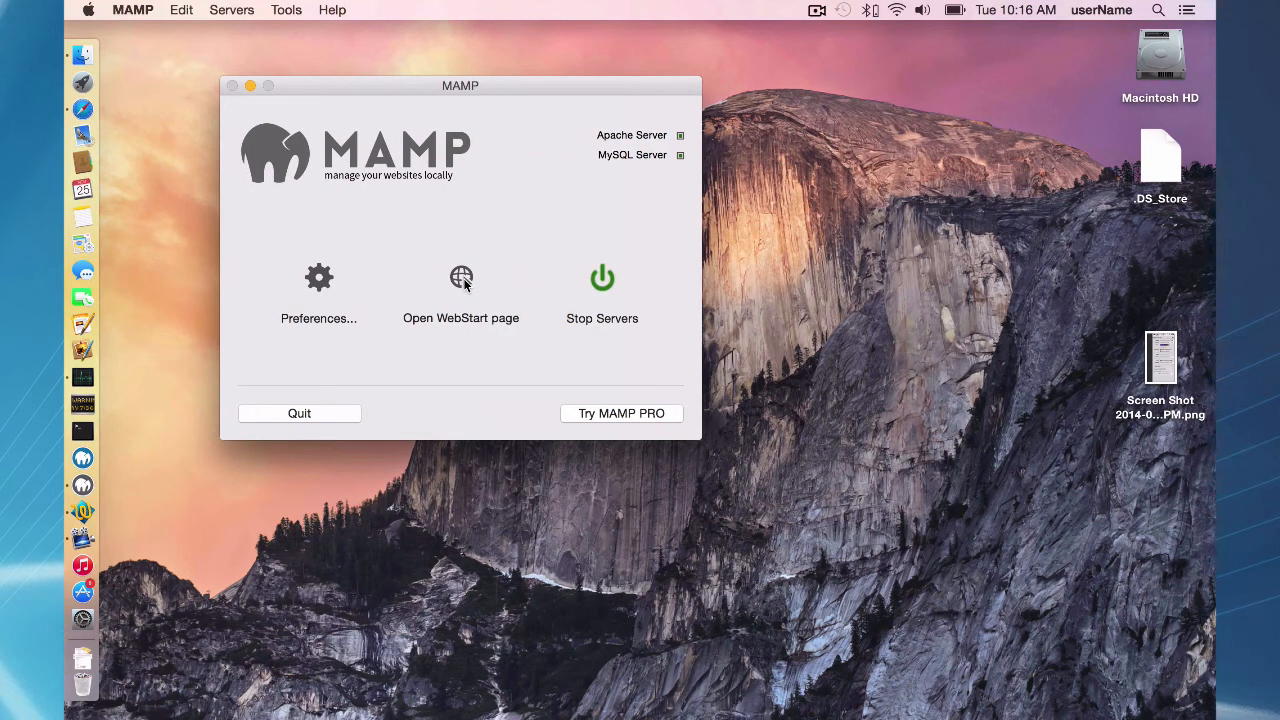
left_click(462, 278)
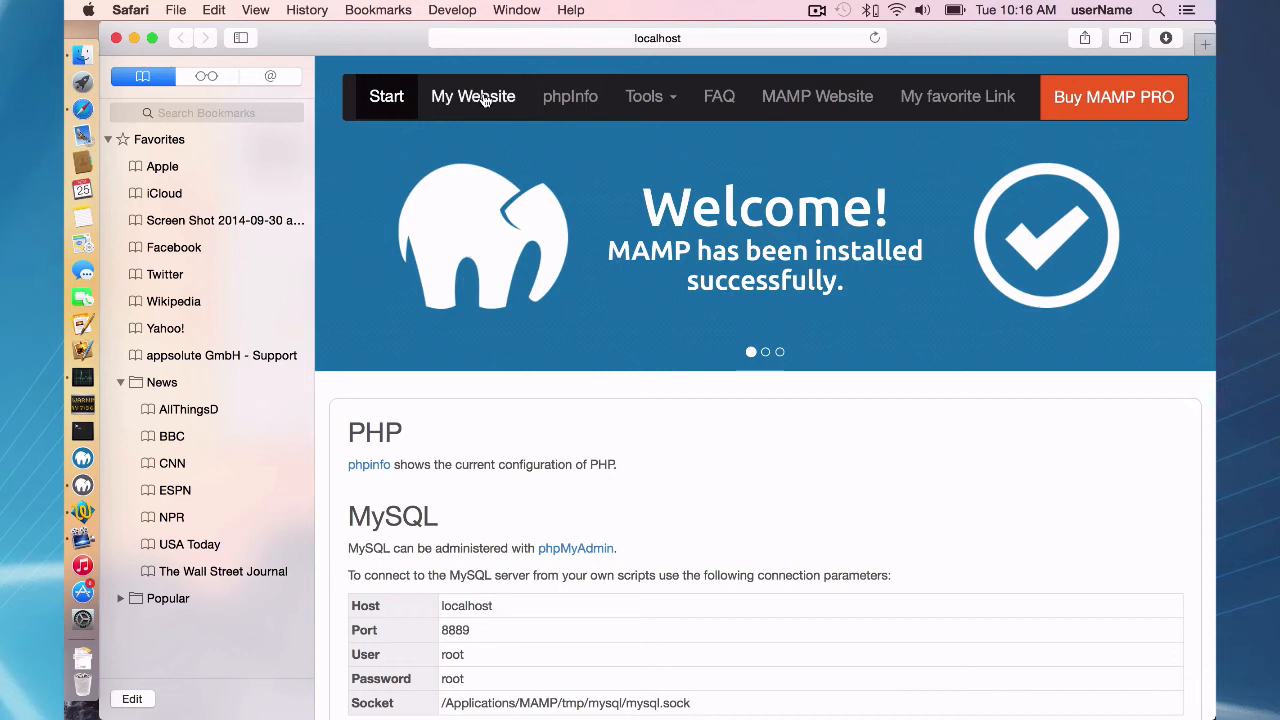
Step: Follow the My Website link to localhost:8888 showing Hello, World!
left_click(472, 96)
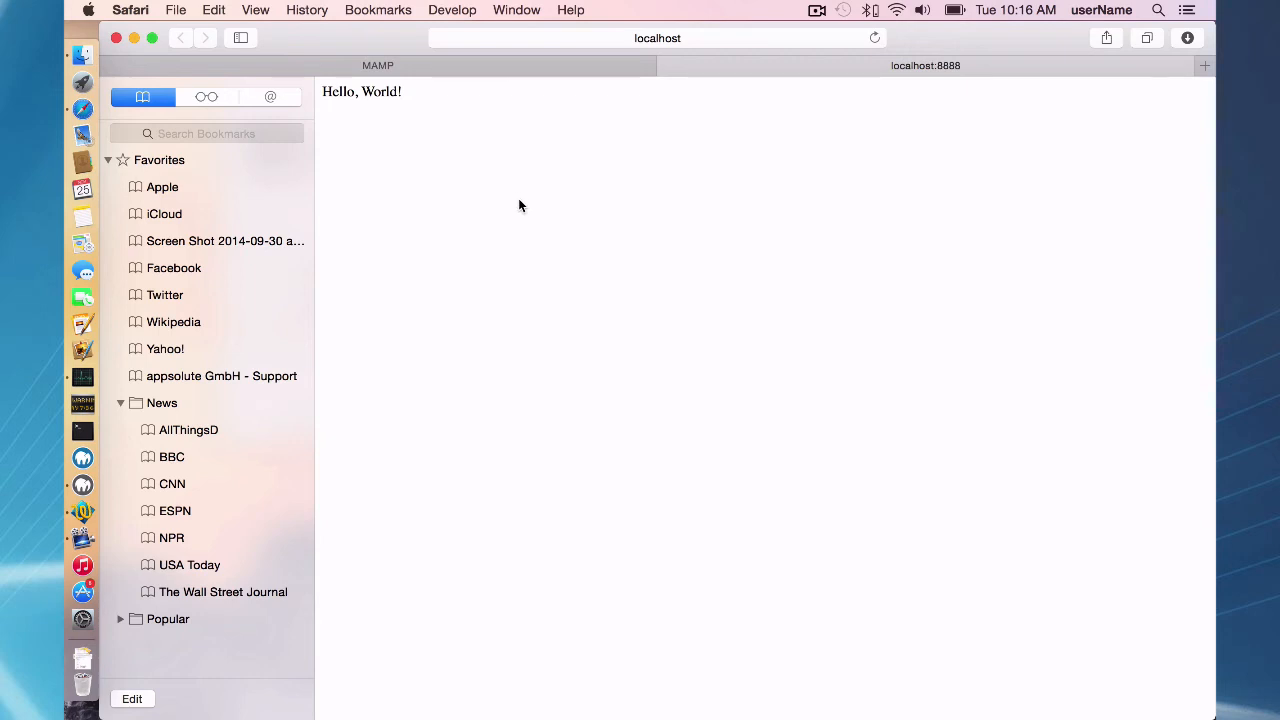
mouse_move(572, 228)
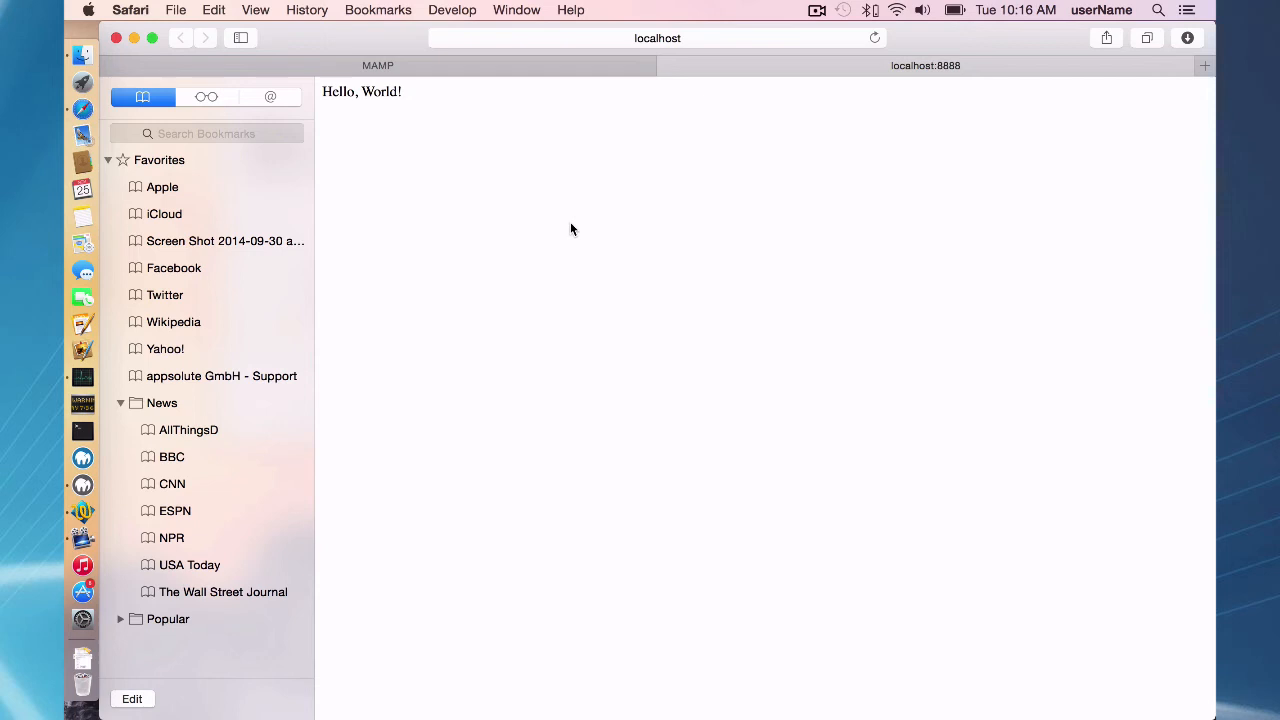